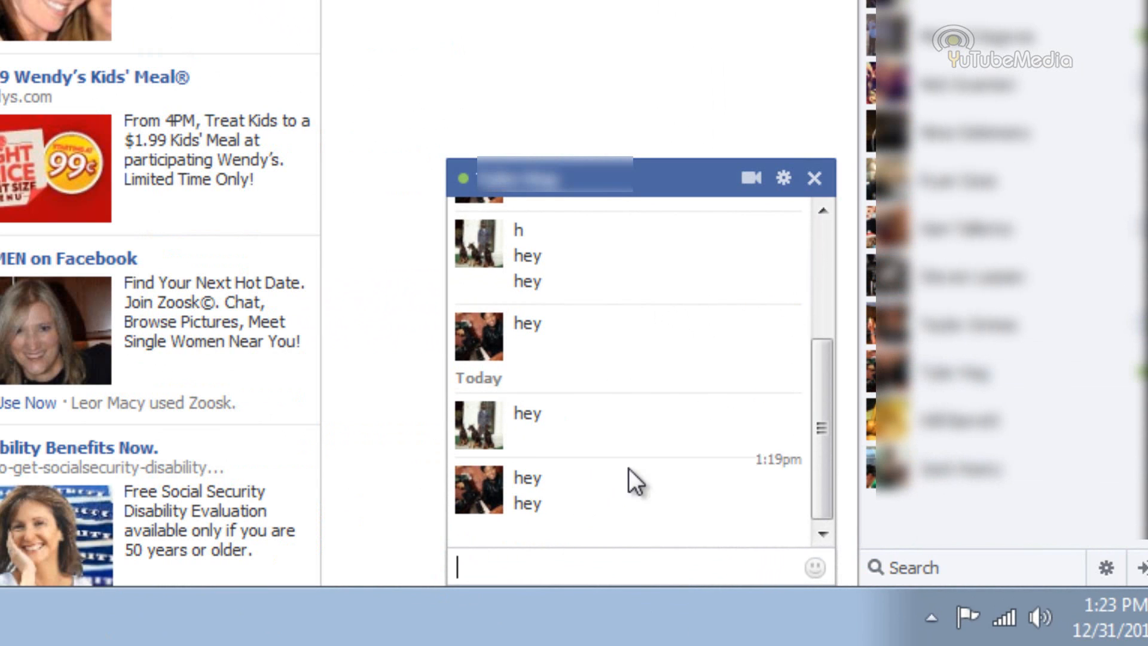
Step: Get the Chat Undetected add-on from Crossrider and confirm Install Now
scroll("up", 3)
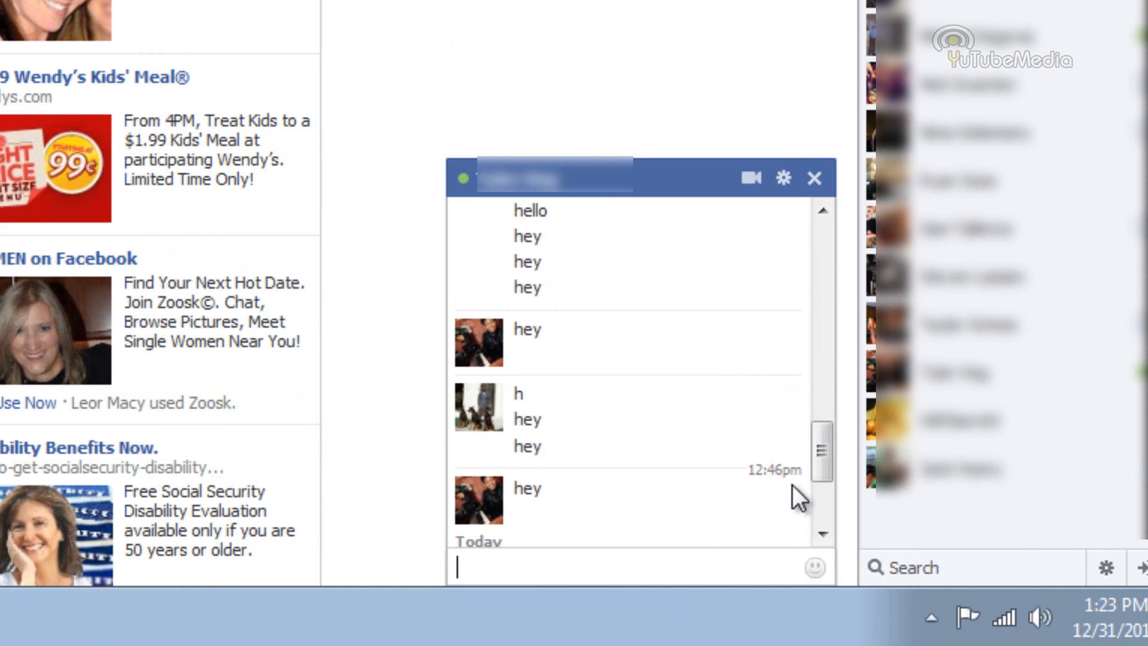
scroll("down", 3)
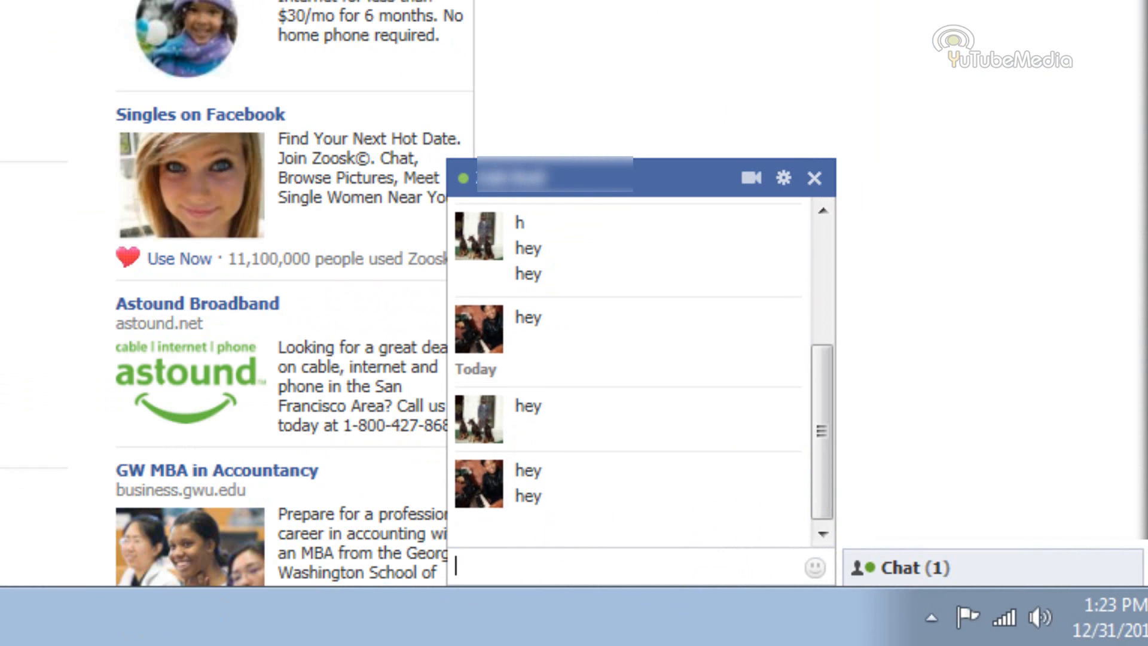
mouse_move(563, 535)
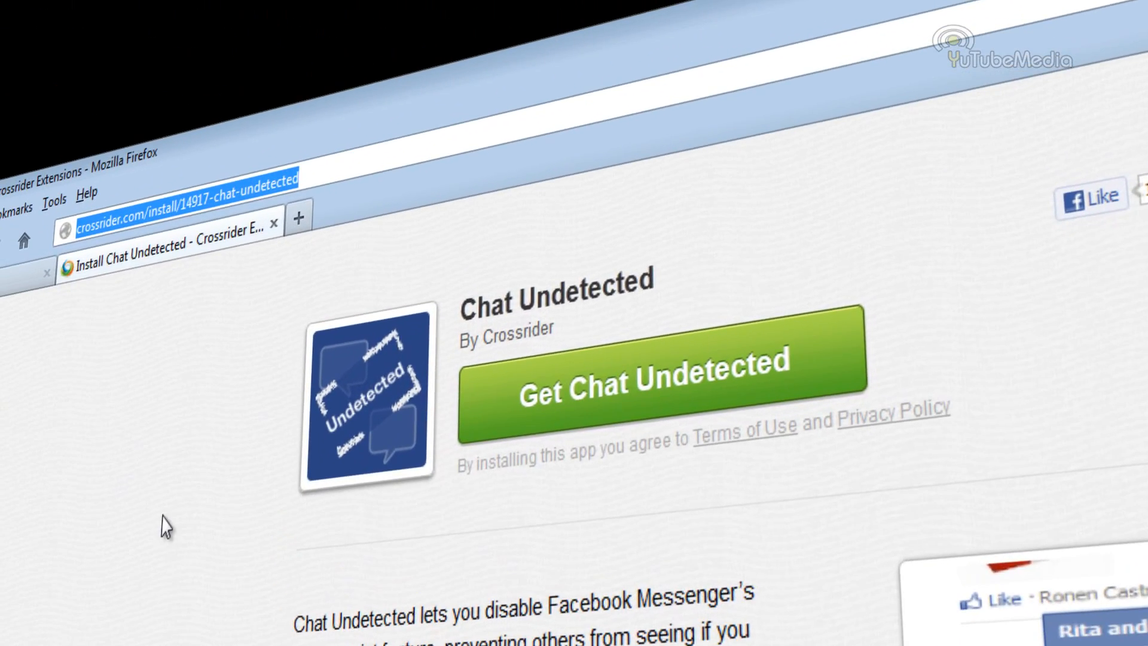
scroll("down", 3)
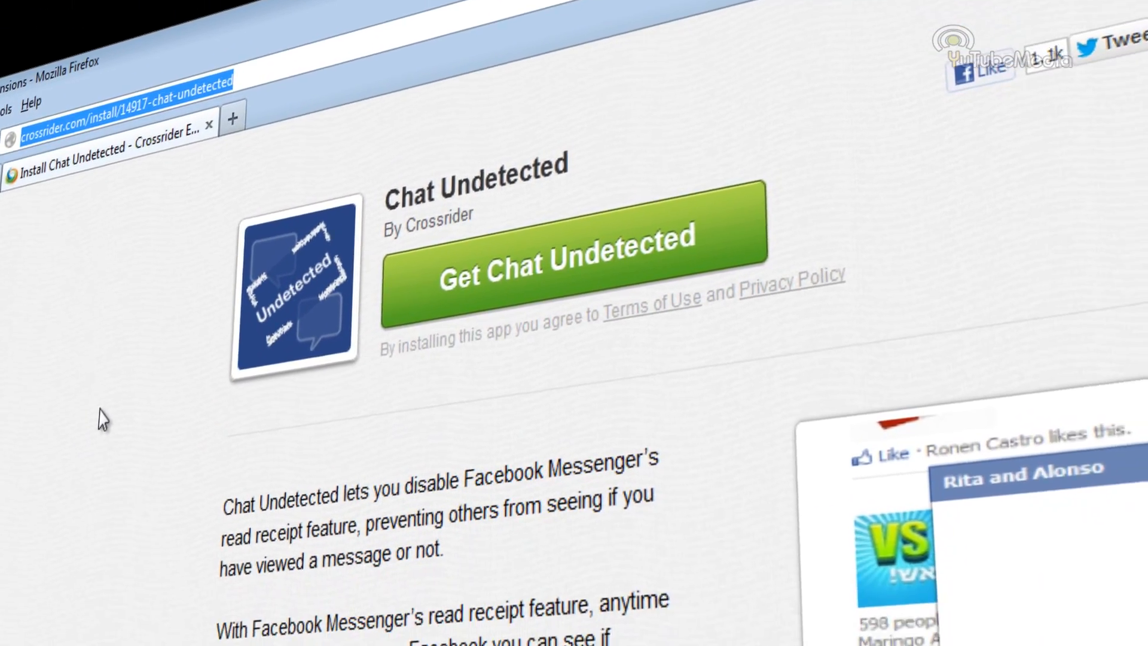
scroll("down", 3)
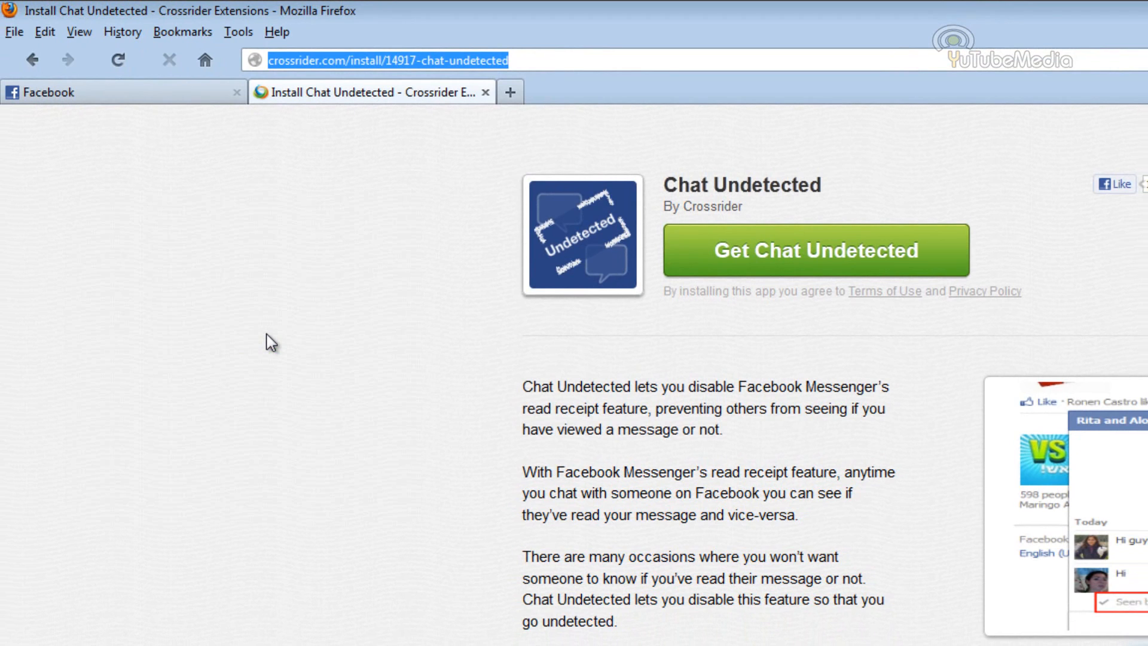
mouse_move(800, 261)
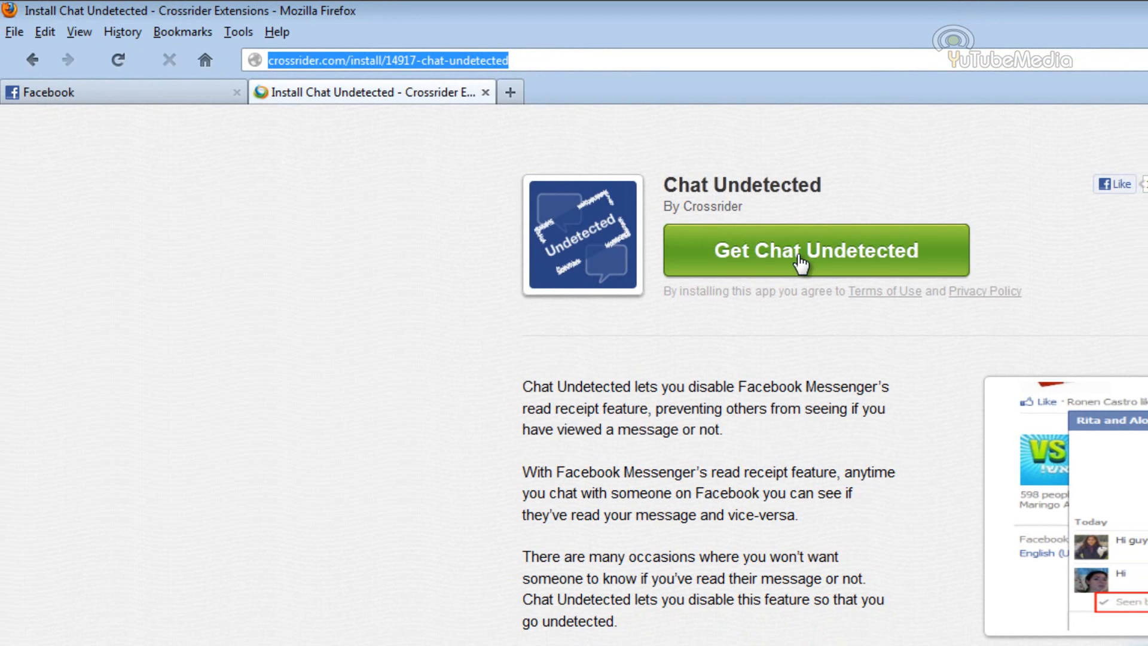
left_click(815, 250)
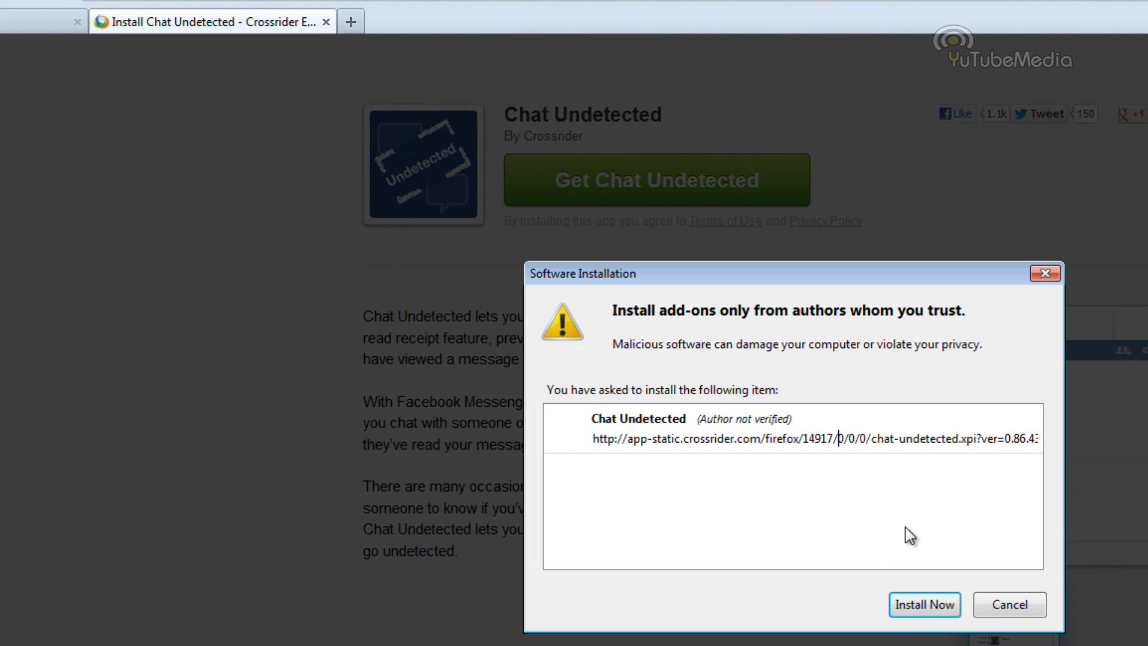
left_click(924, 604)
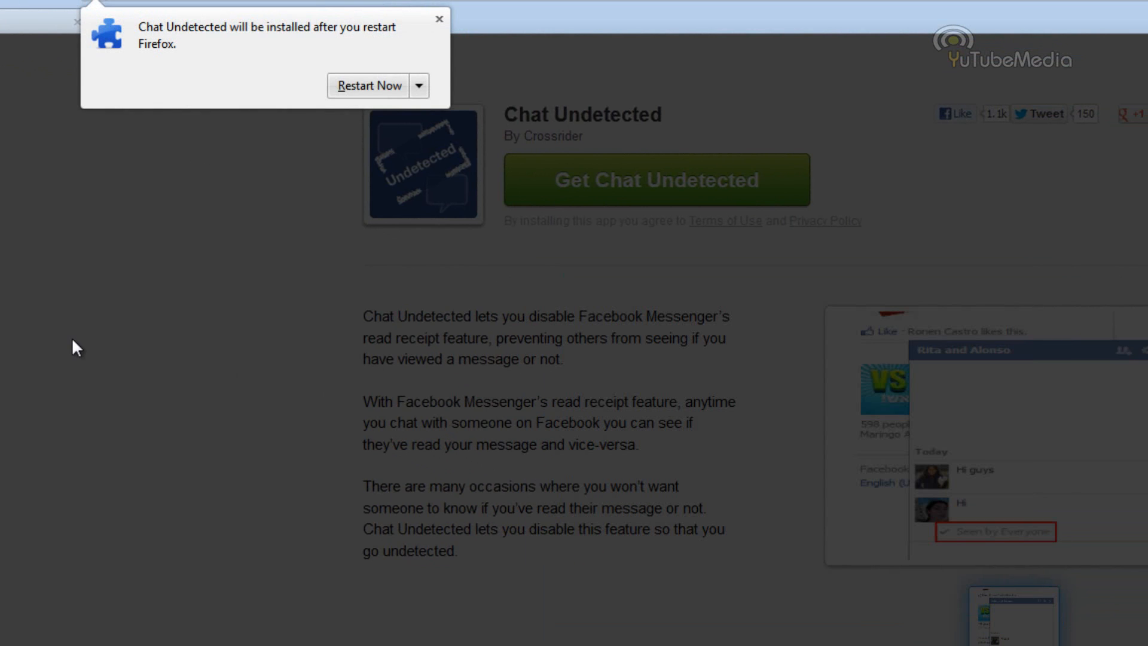
mouse_move(299, 127)
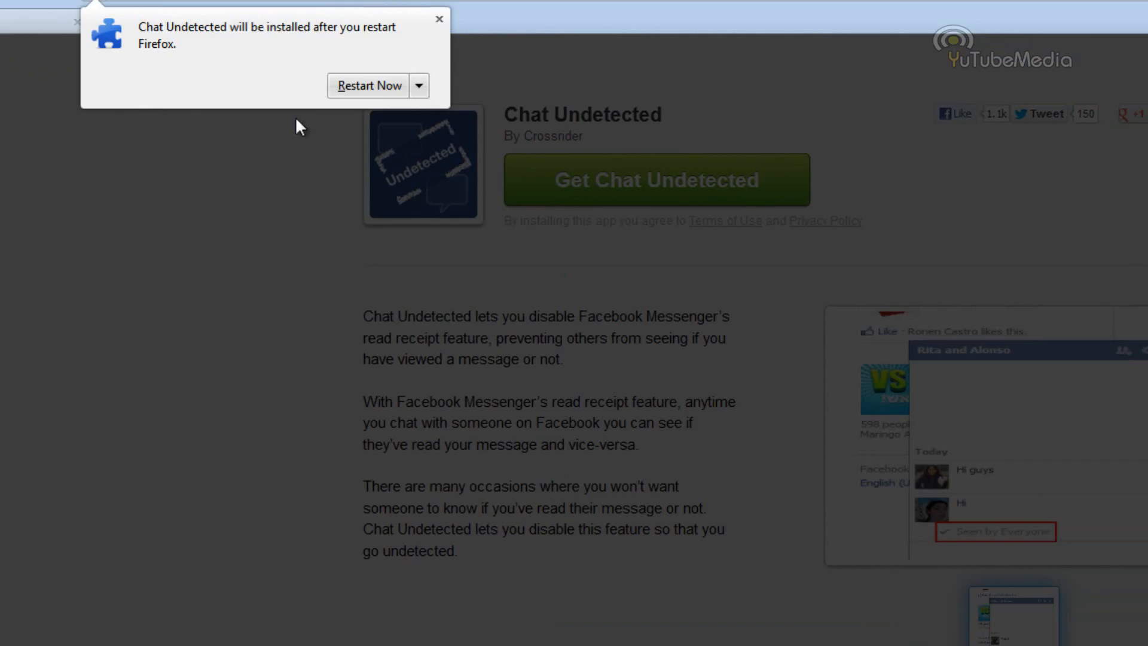
Step: Restart Firefox from the add-on notification to complete the Chat Undetected install
left_click(438, 19)
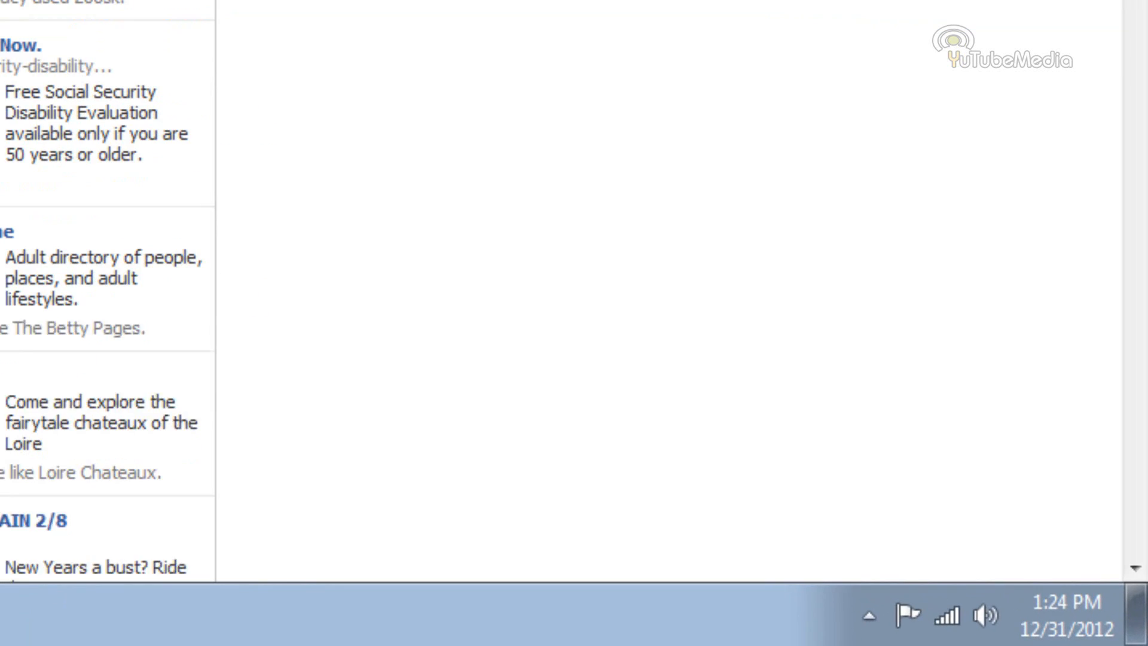
Step: Reopen the Chat (1) conversation and send 'hello'
left_click(849, 562)
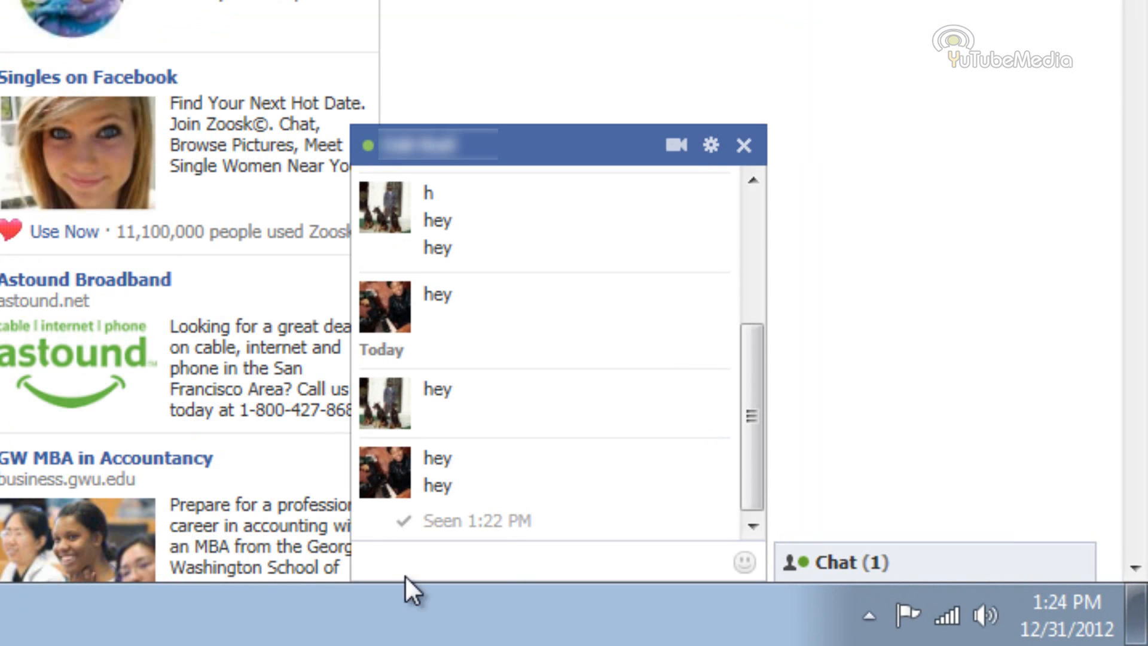
type("hello")
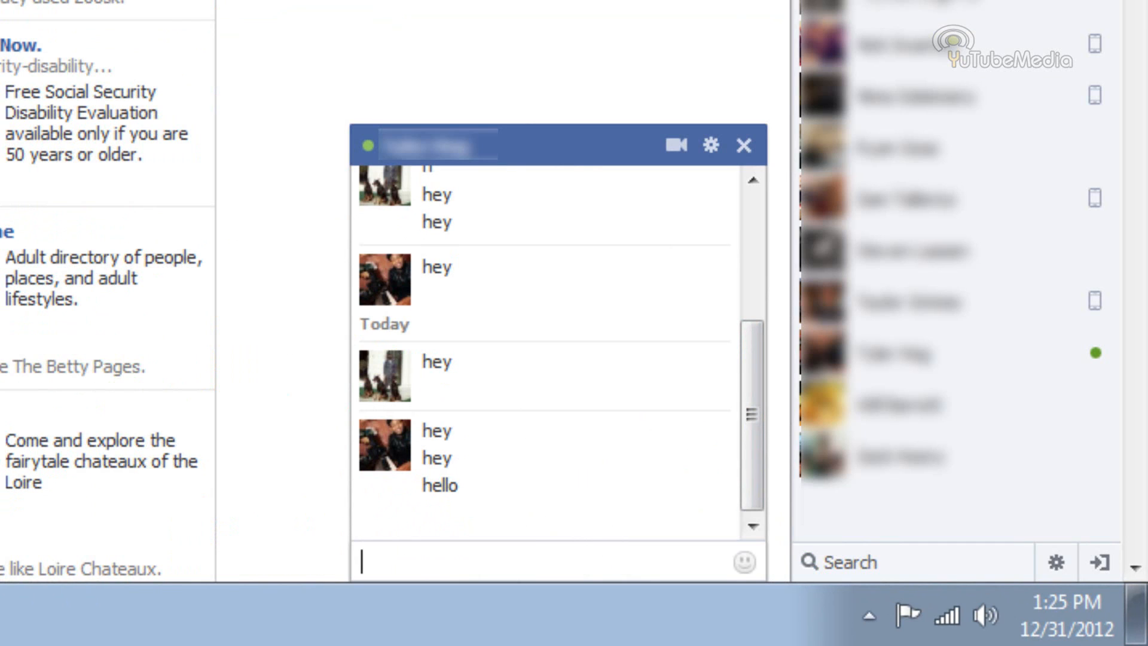
mouse_move(545, 561)
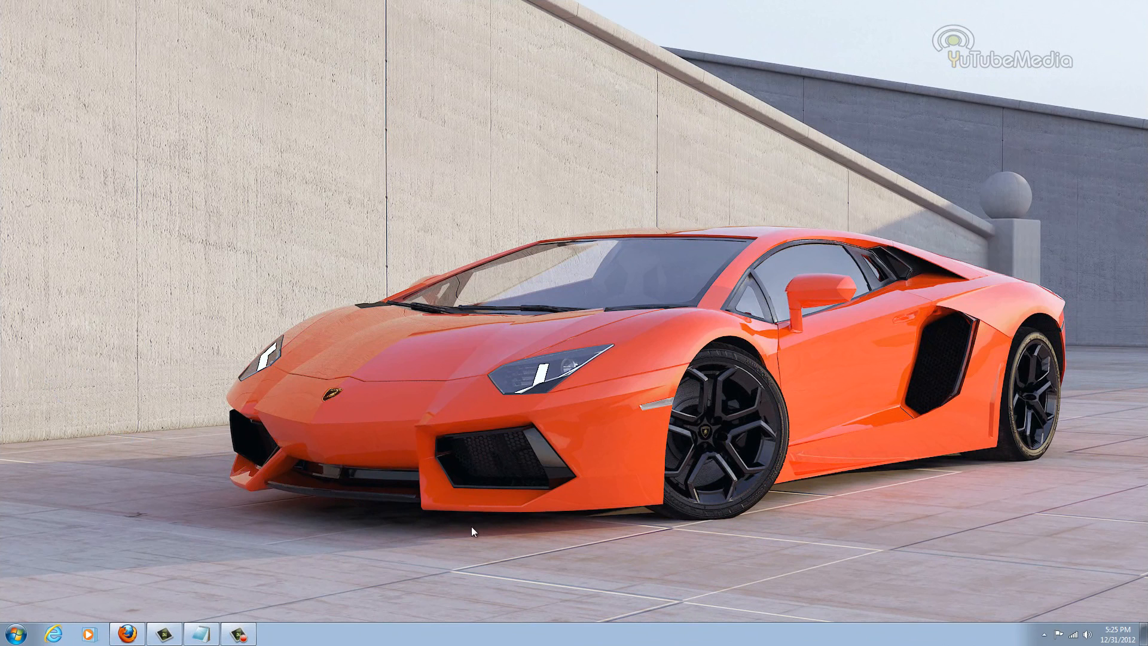
mouse_move(677, 391)
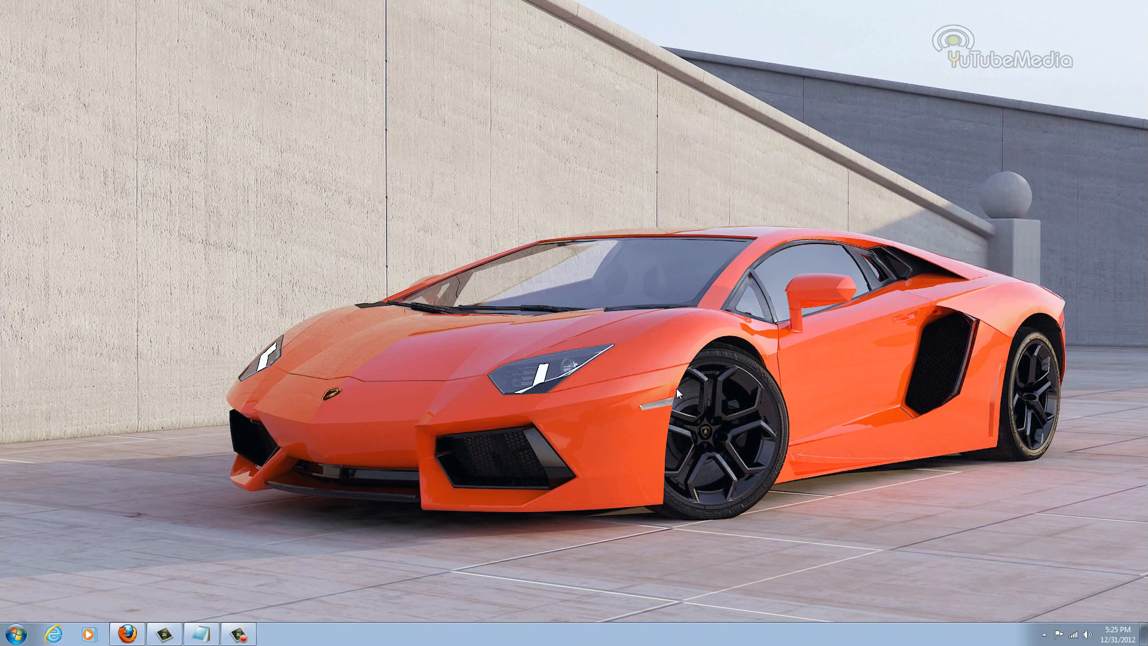
mouse_move(900, 329)
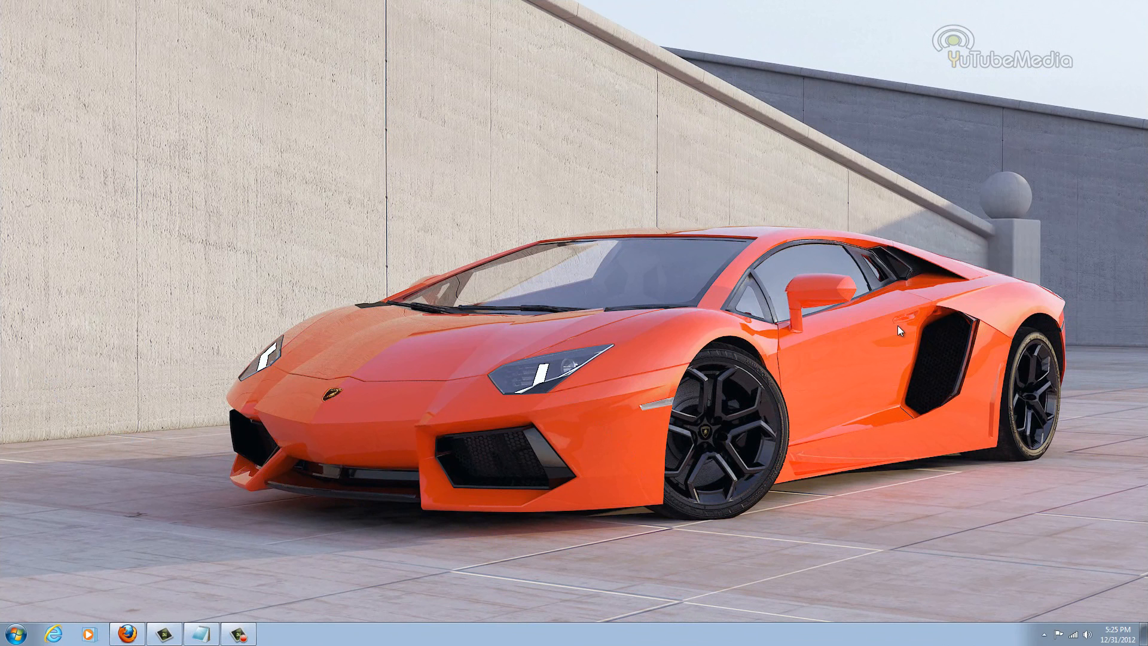
mouse_move(809, 284)
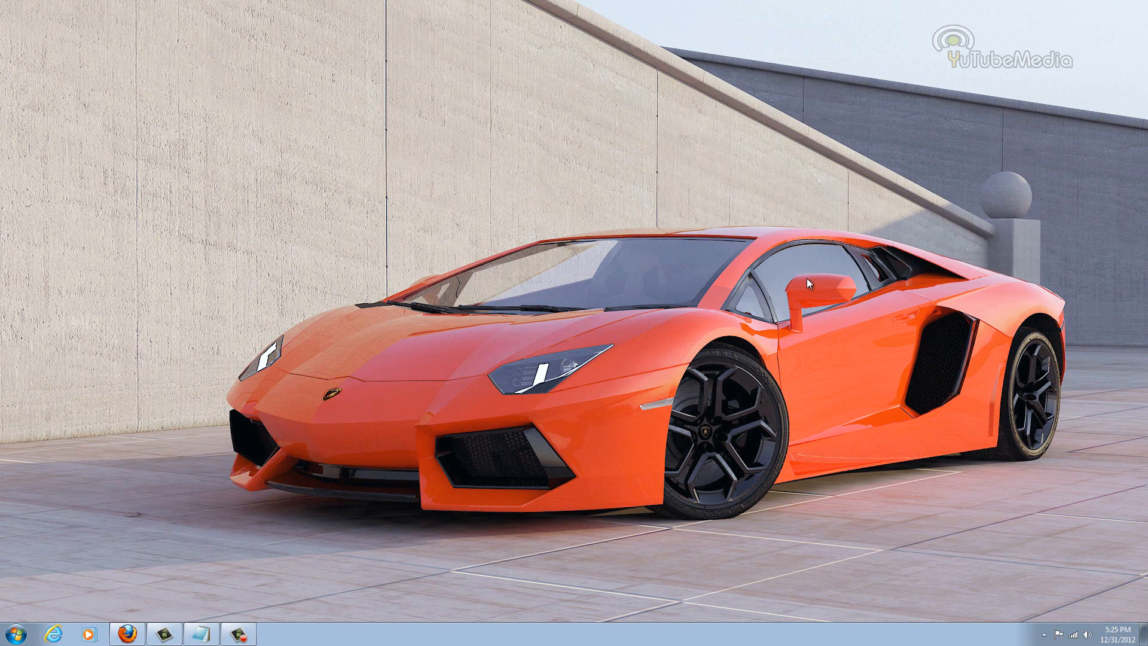